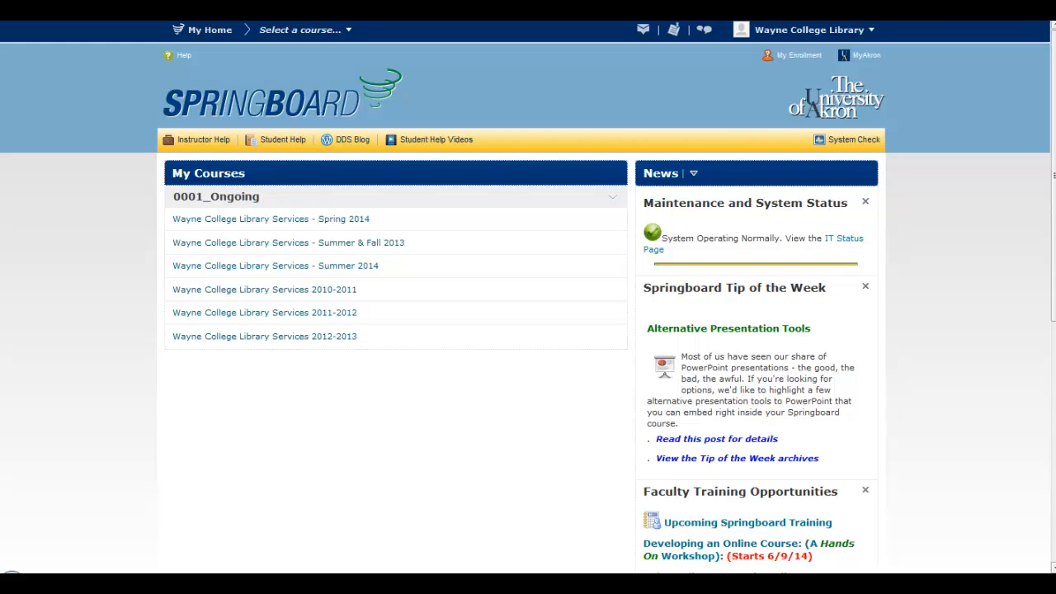
mouse_move(635, 424)
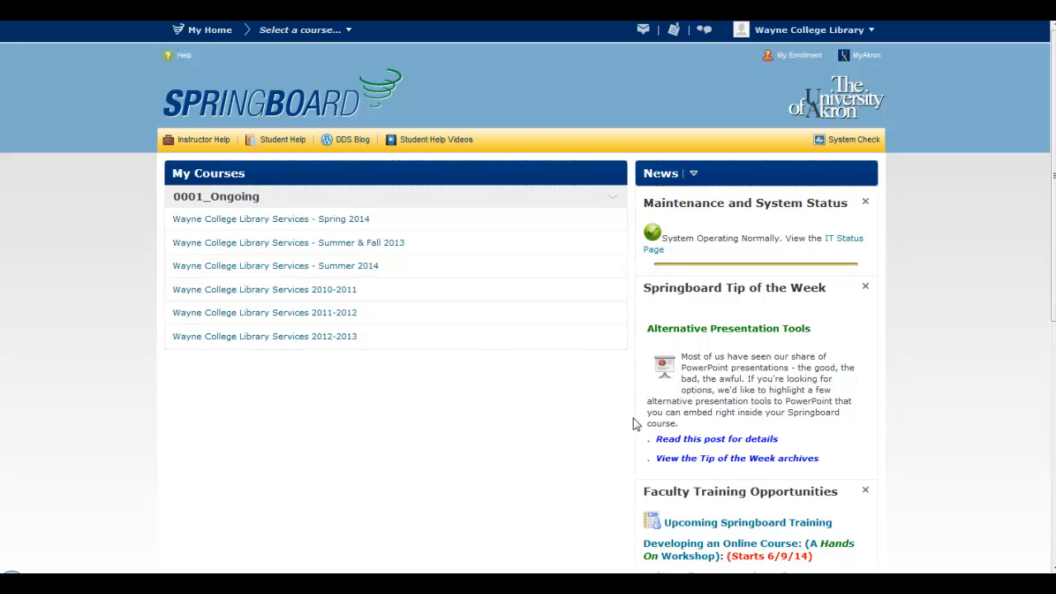
mouse_move(556, 435)
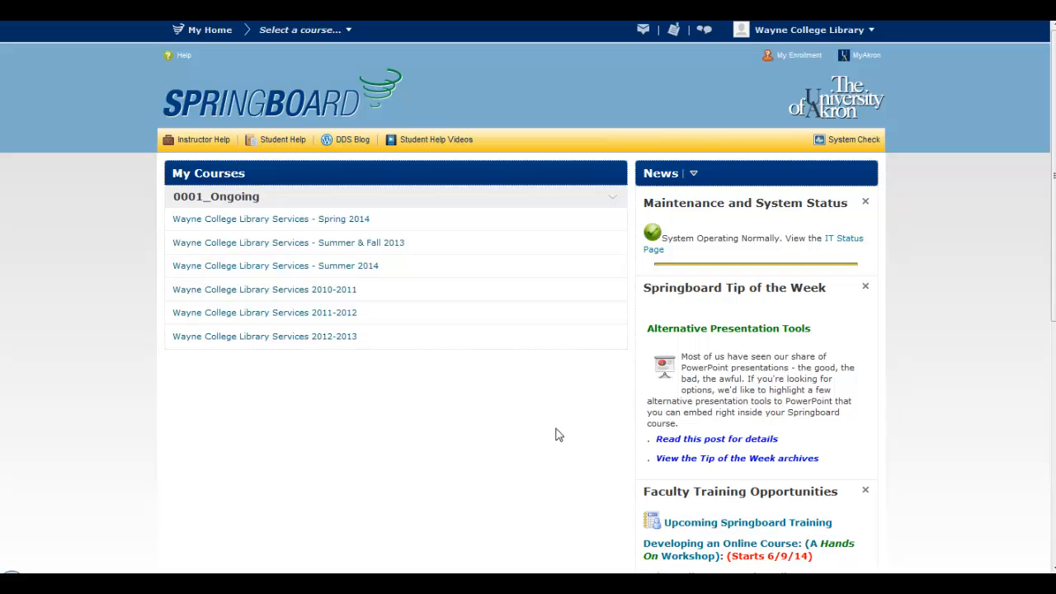
mouse_move(388, 429)
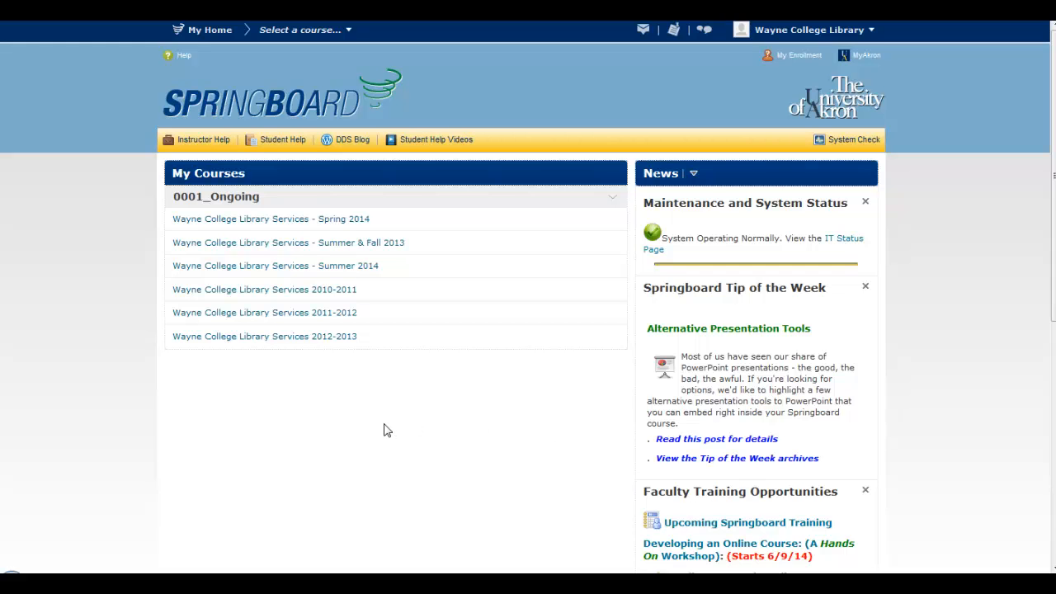
mouse_move(234, 277)
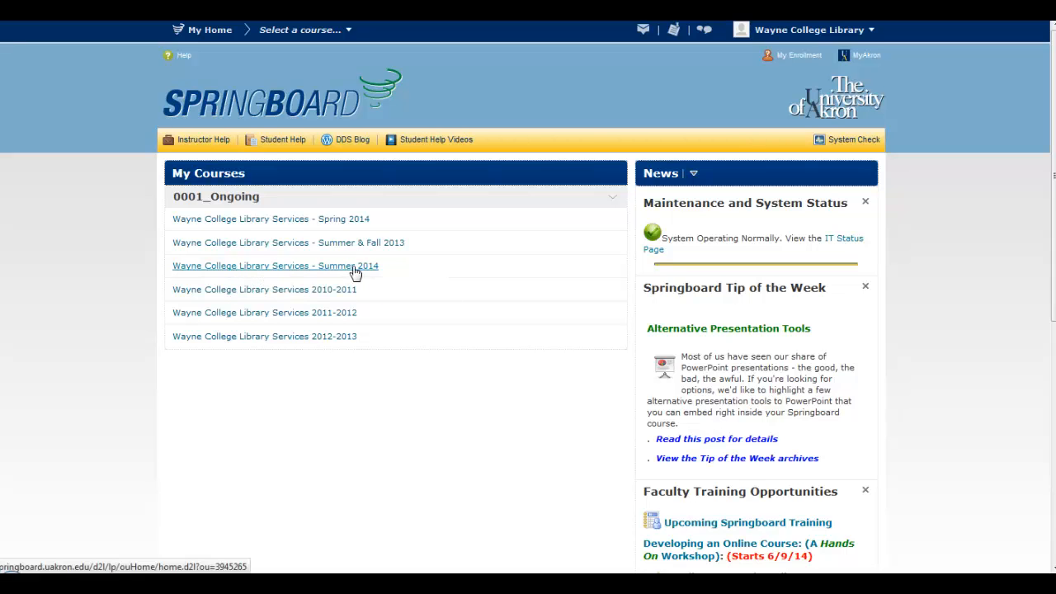
mouse_move(334, 272)
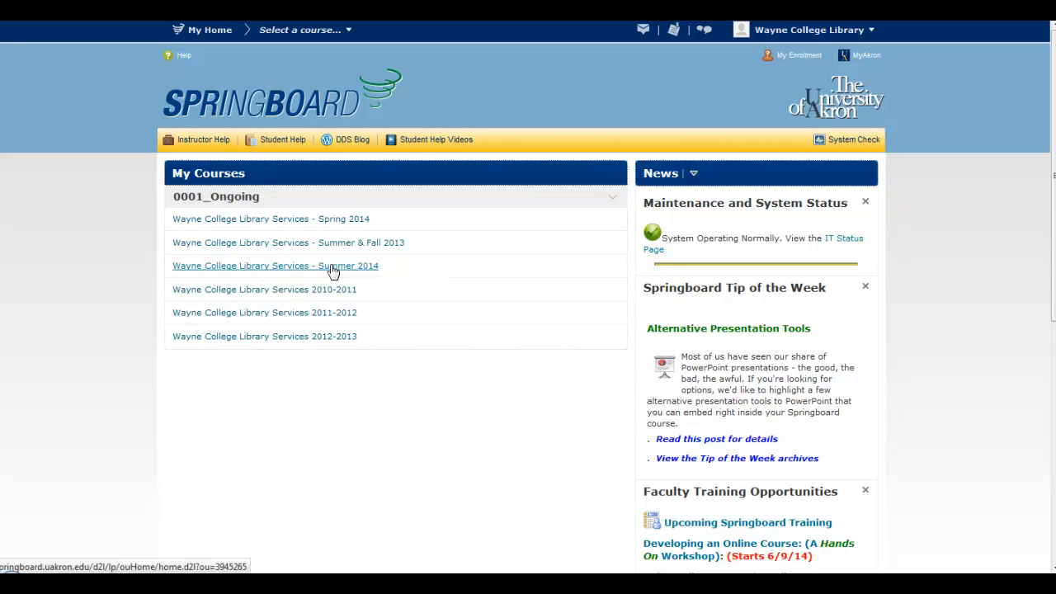
- Go into the Wayne College Library Services - Summer 2014 course and show its Quiz List
left_click(275, 264)
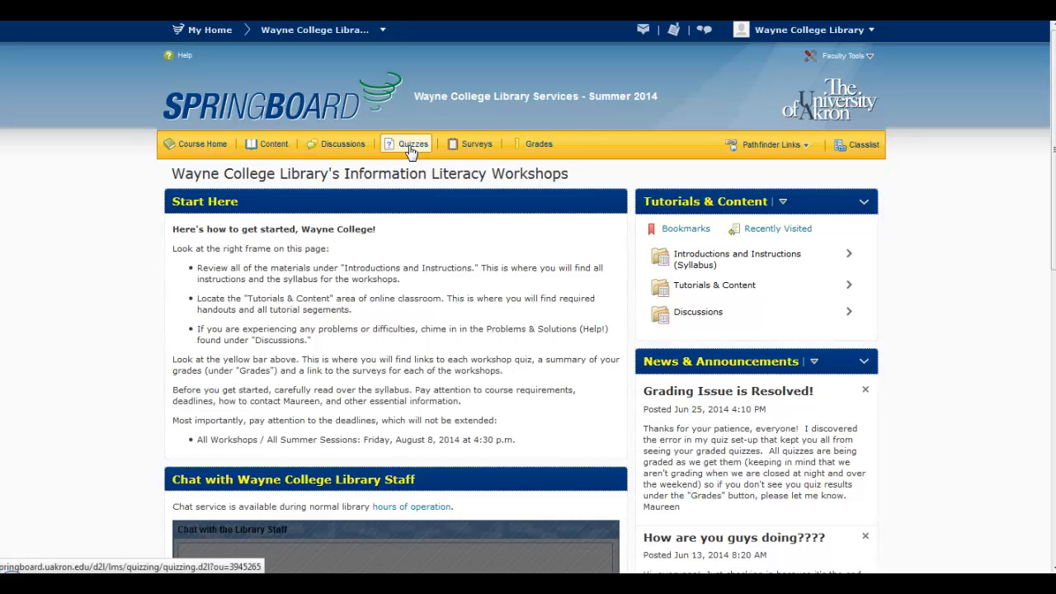
left_click(410, 142)
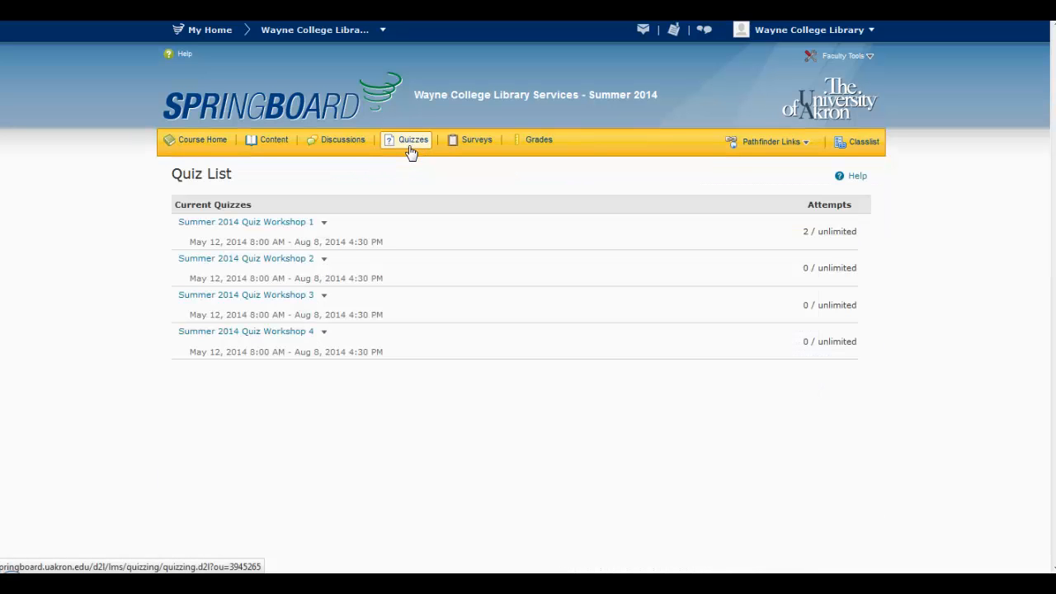
mouse_move(300, 423)
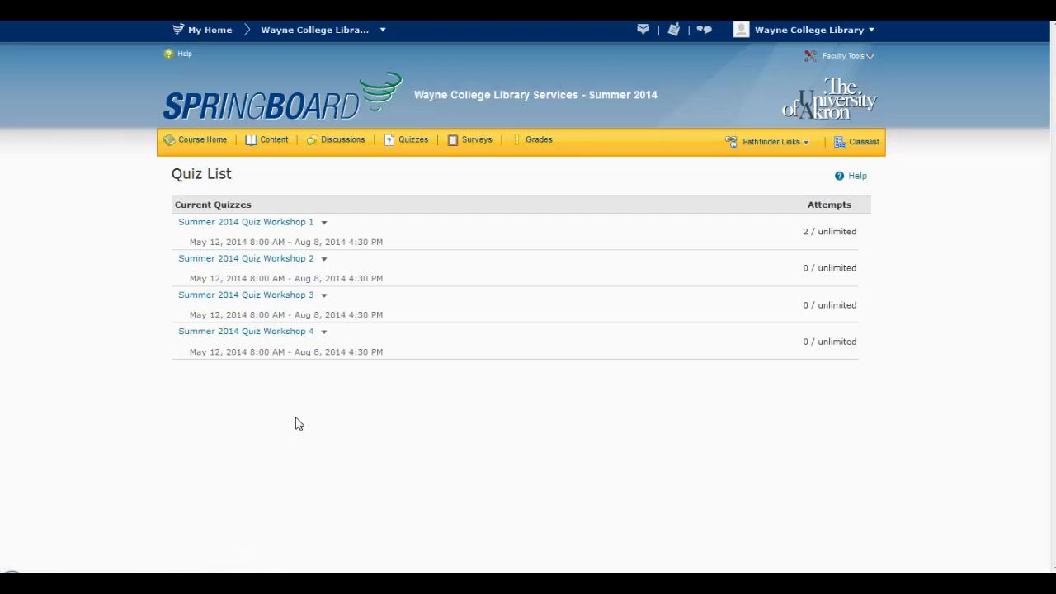
mouse_move(329, 391)
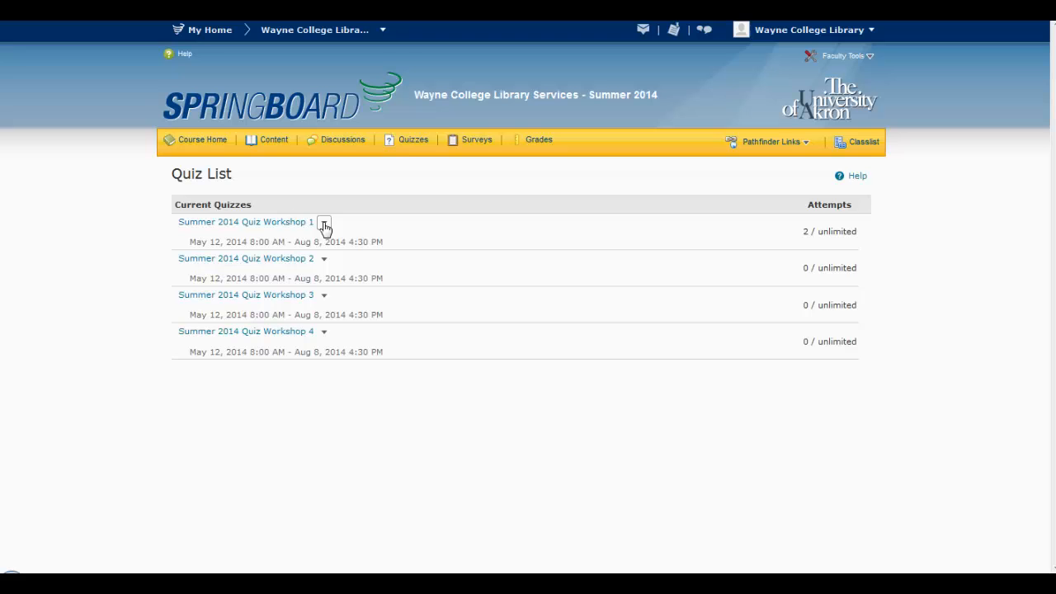
- Show the Submissions for Summer 2014 Quiz Workshop 1 via its dropdown menu
left_click(324, 224)
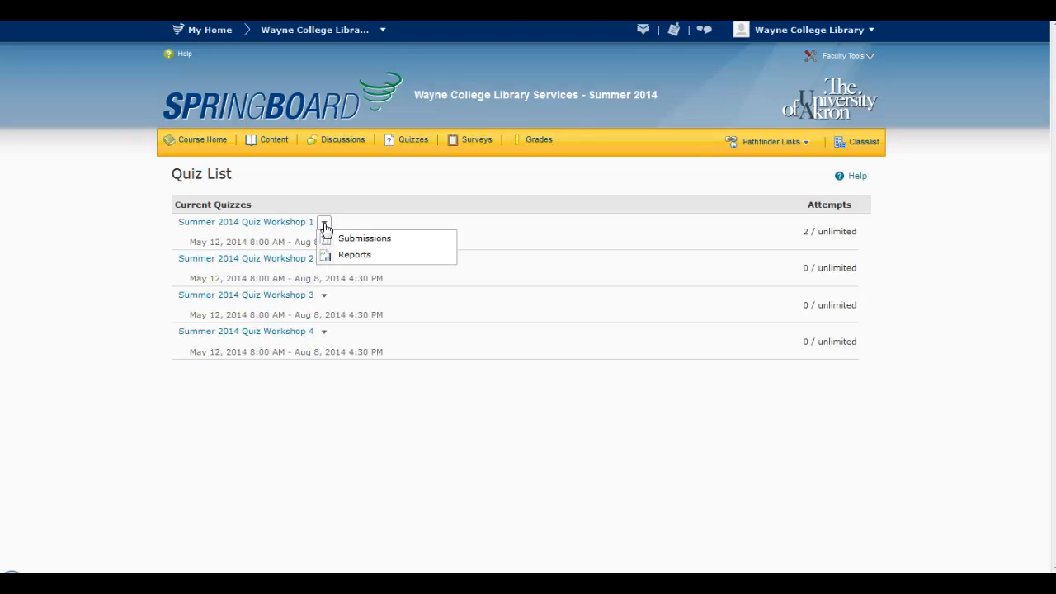
mouse_move(376, 247)
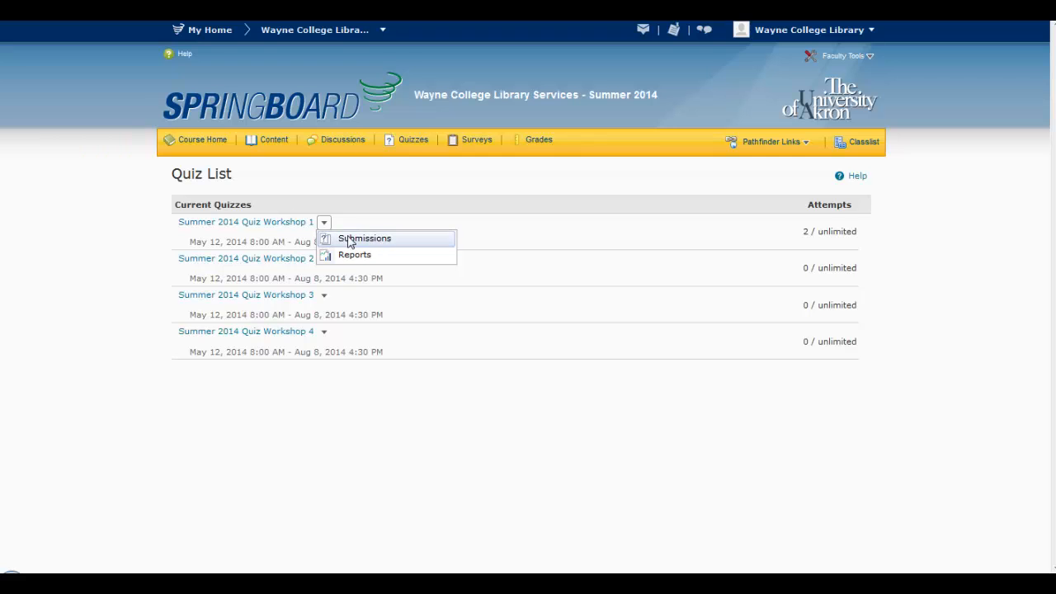
left_click(365, 238)
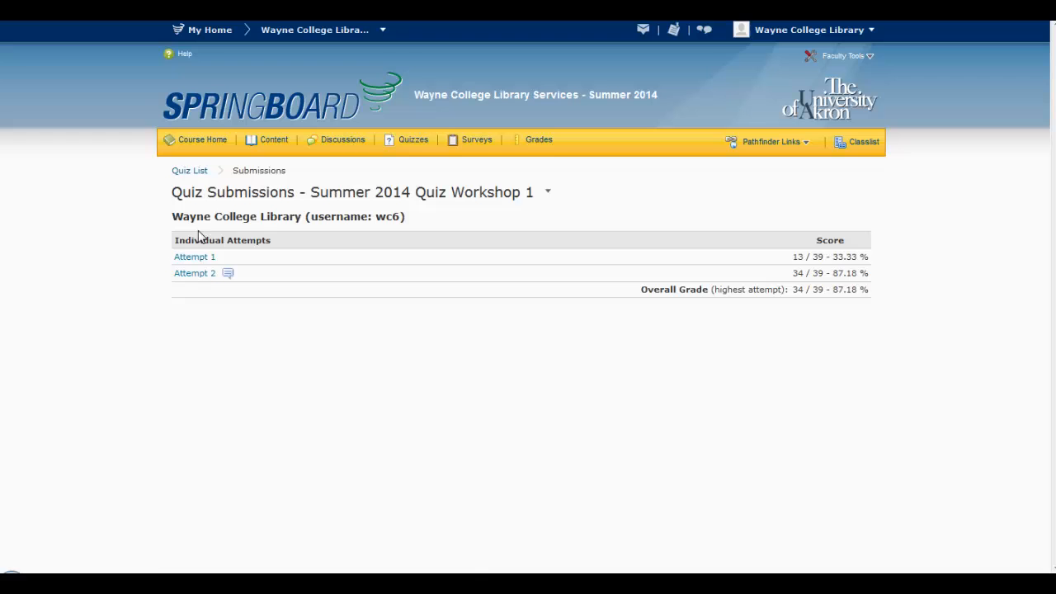
mouse_move(195, 274)
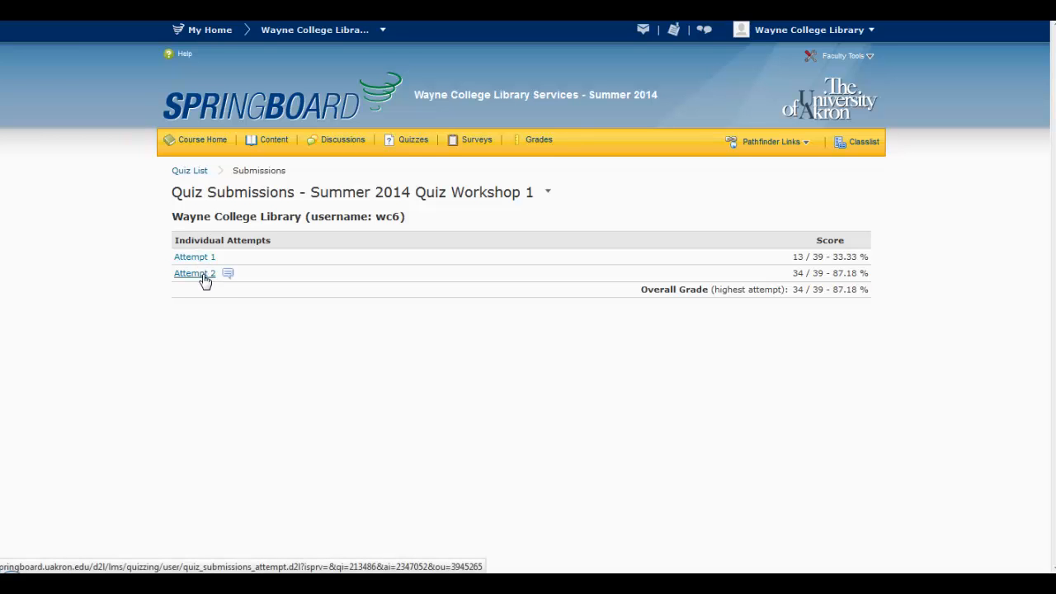
mouse_move(243, 315)
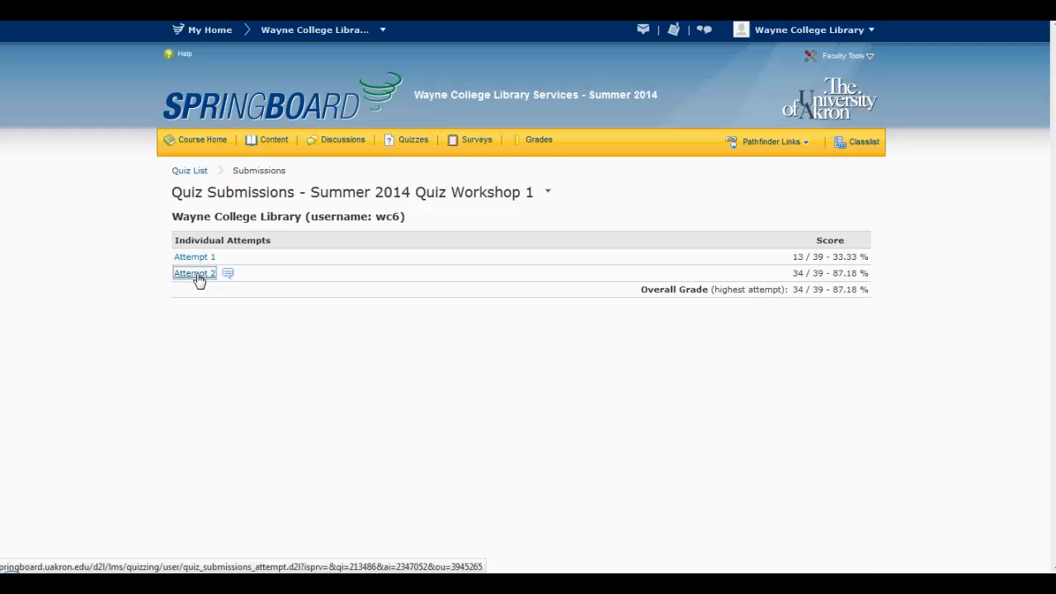
- View graded Attempt 2 of Quiz Workshop 1 and bring Question 12 into view
left_click(195, 274)
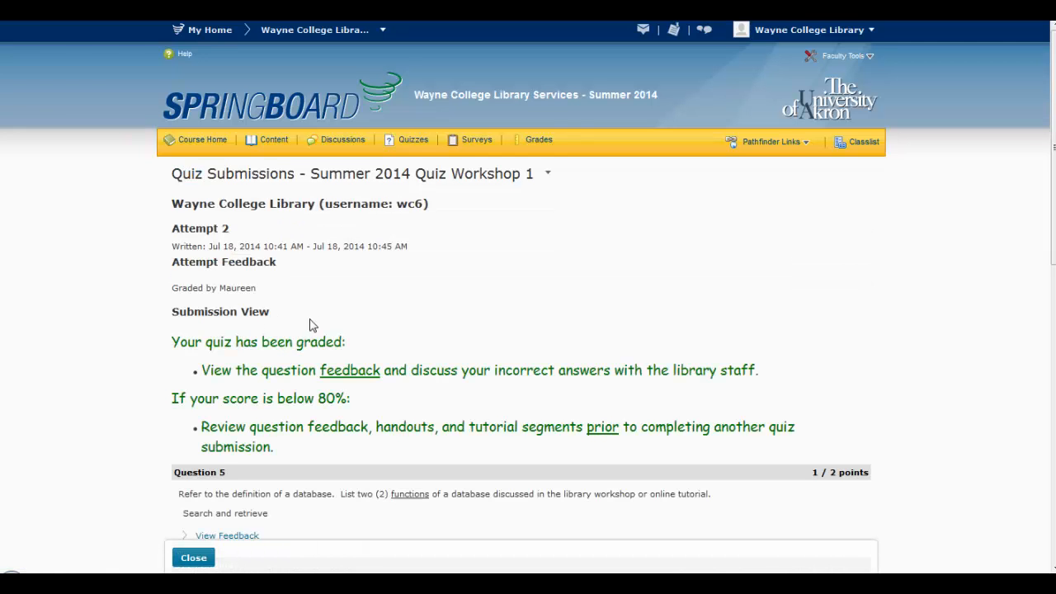
scroll("down", 3)
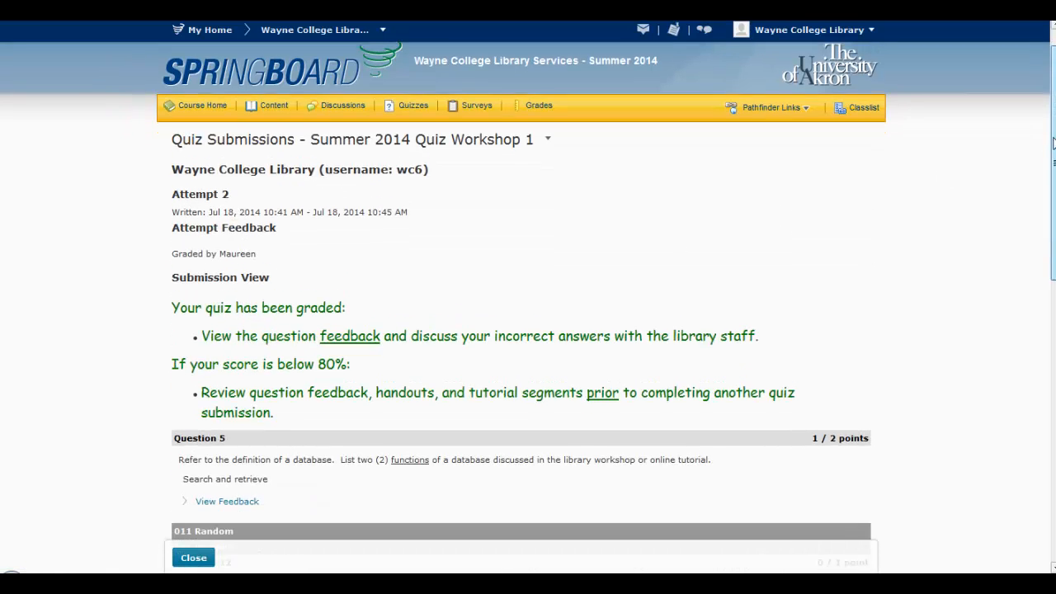
scroll("down", 3)
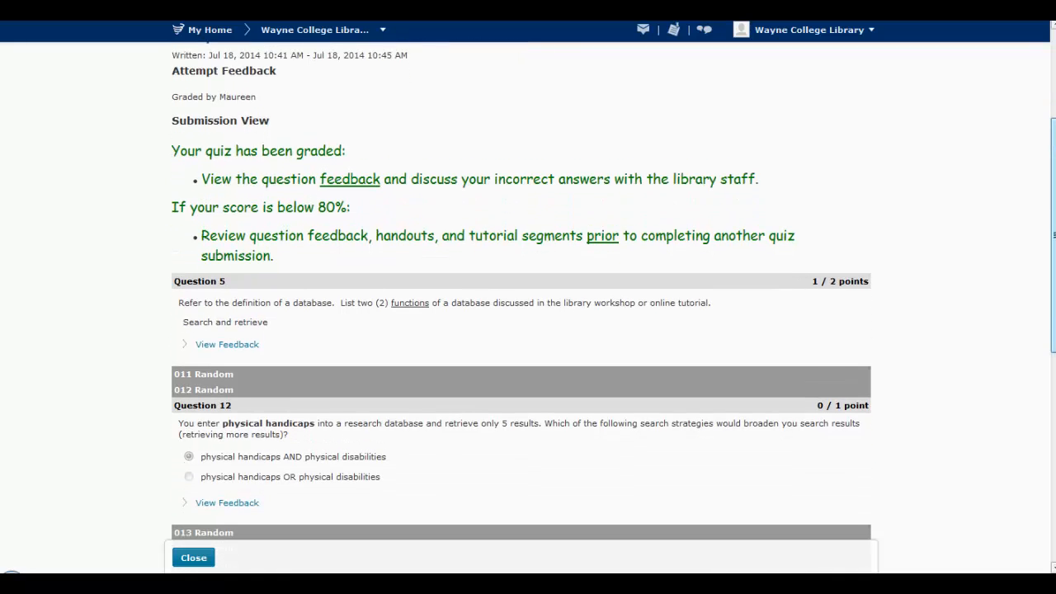
scroll("down", 3)
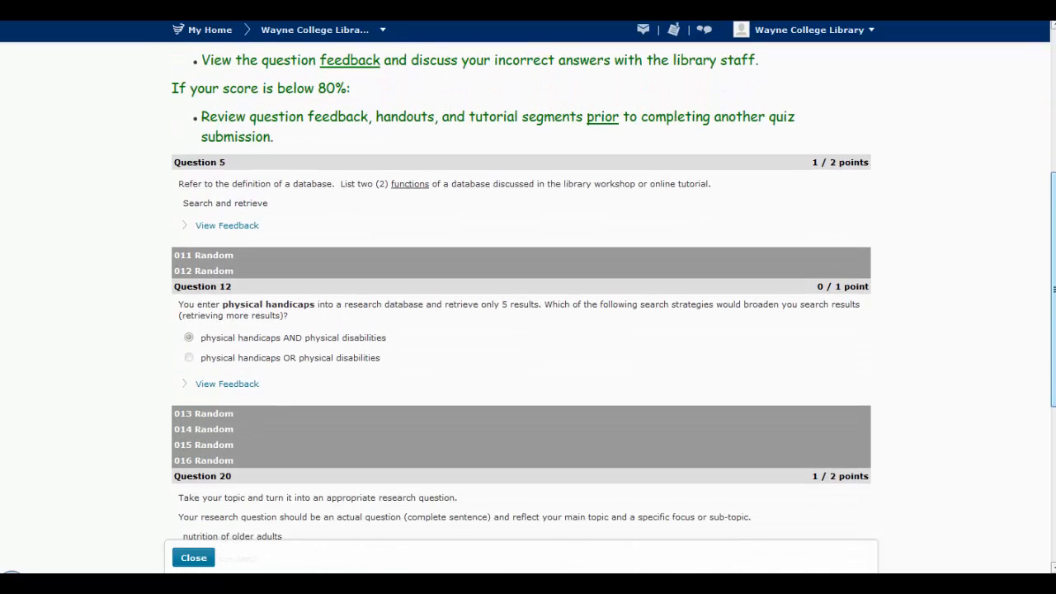
scroll("down", 3)
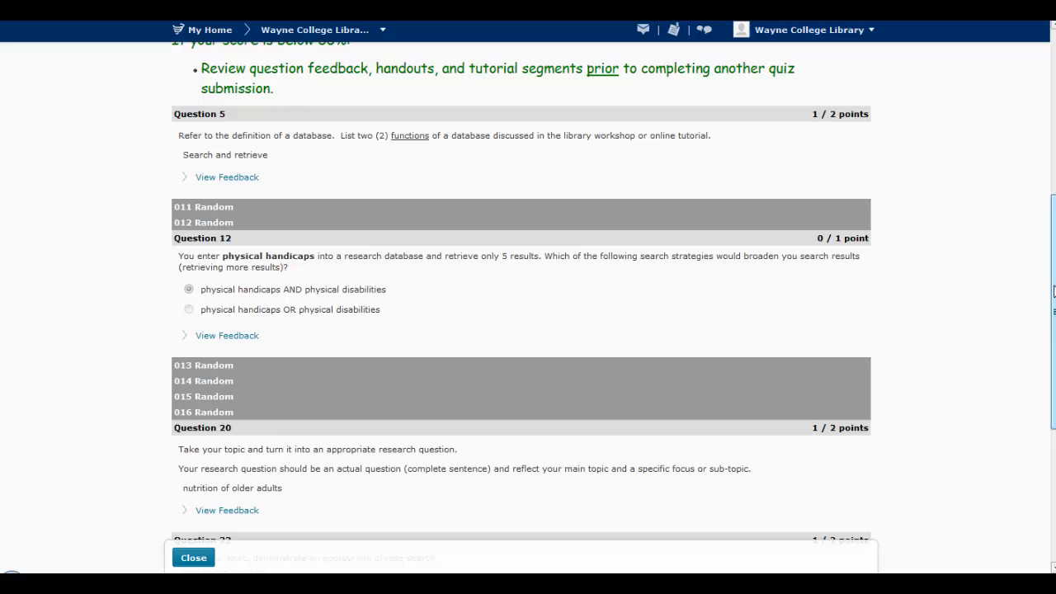
mouse_move(752, 122)
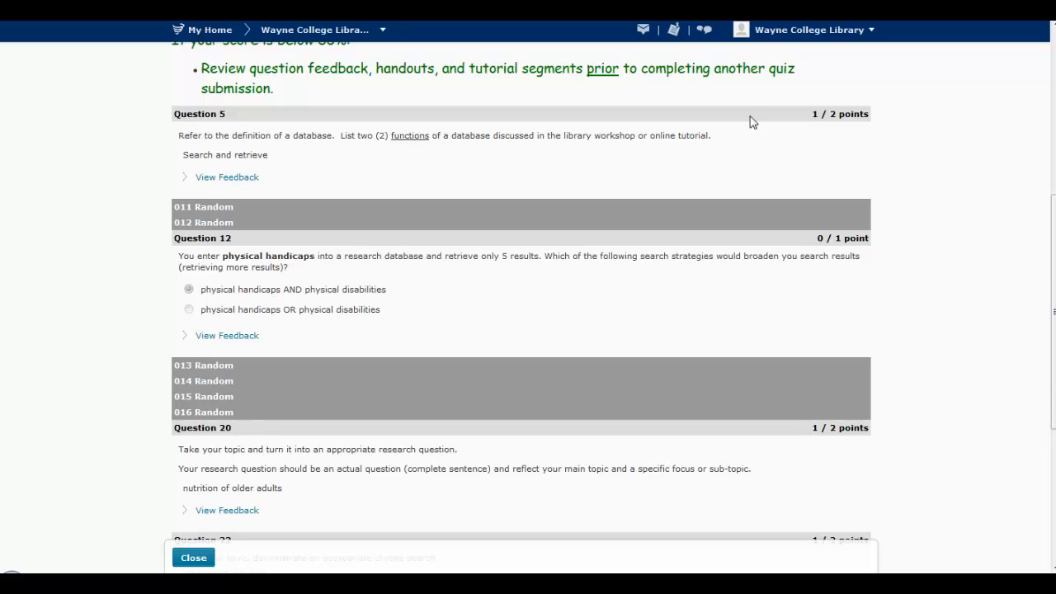
mouse_move(205, 256)
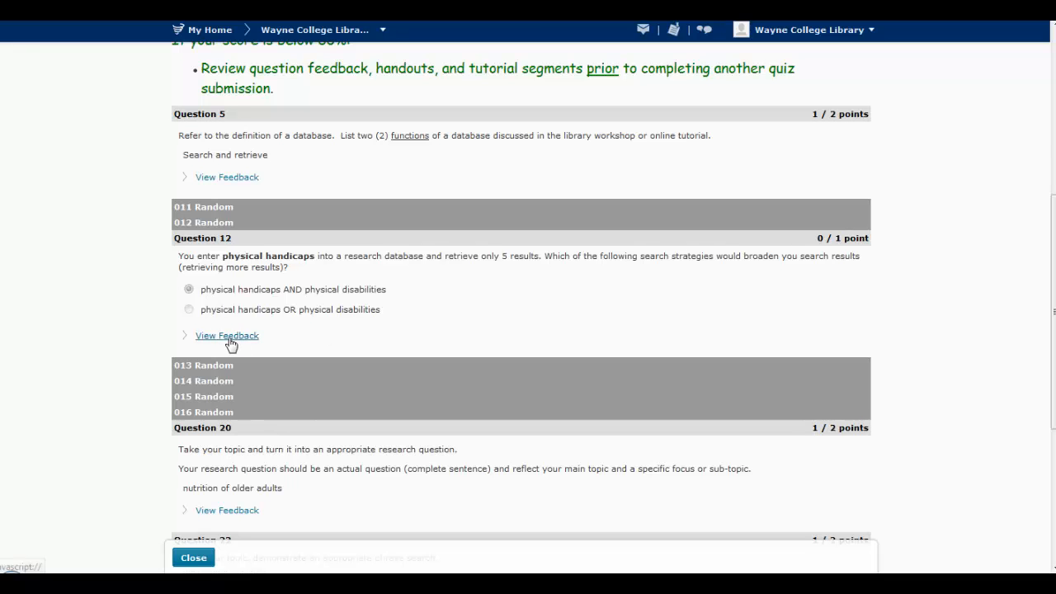
- Expand Question 12's feedback recommending tutorial 1-22 Boolean operators: OR, highlighting the tutorial text
left_click(228, 335)
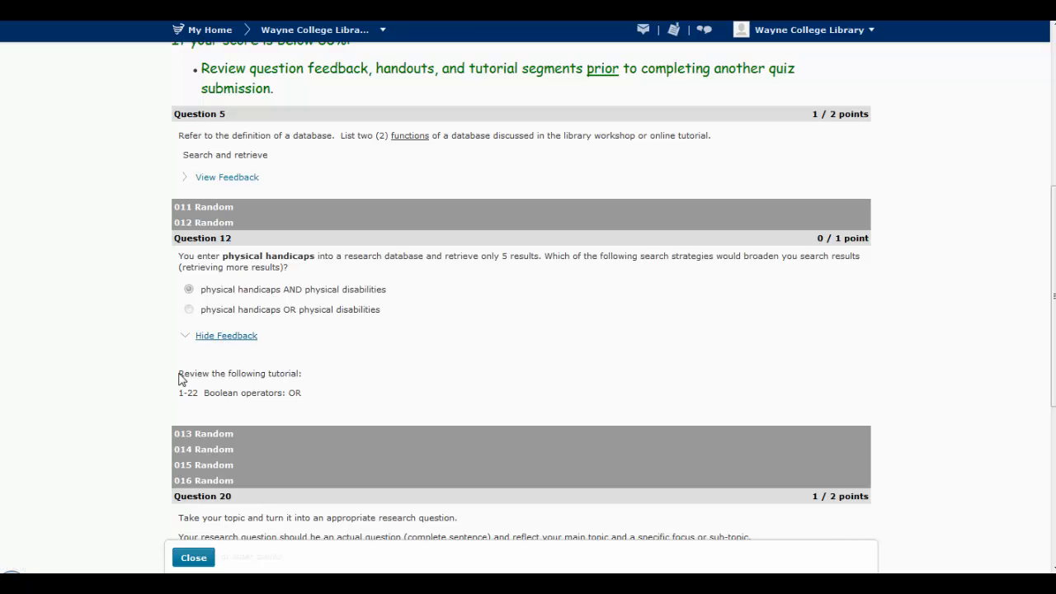
left_click_drag(179, 373, 302, 393)
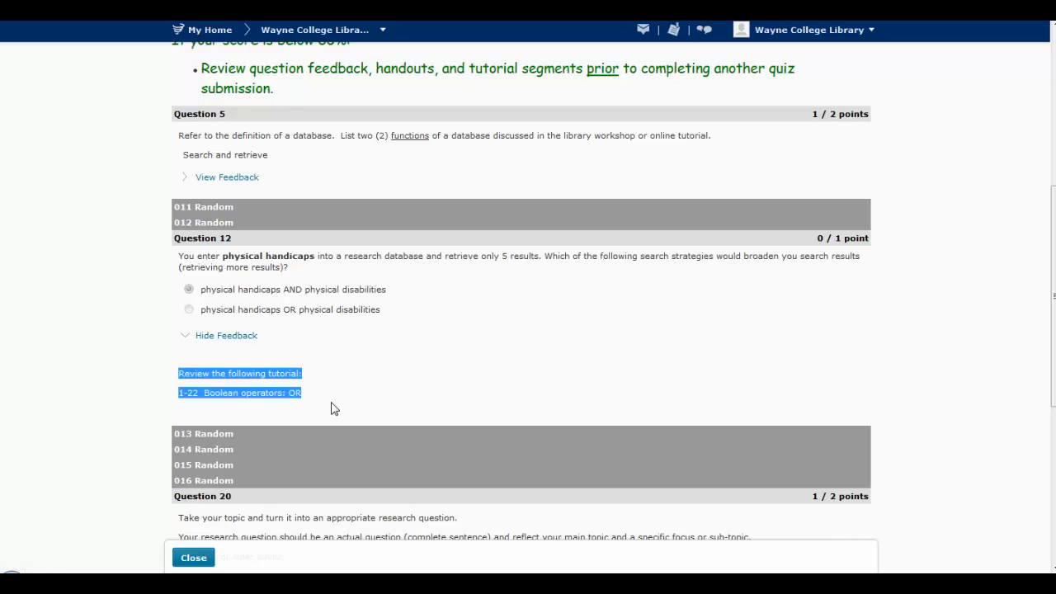
mouse_move(337, 411)
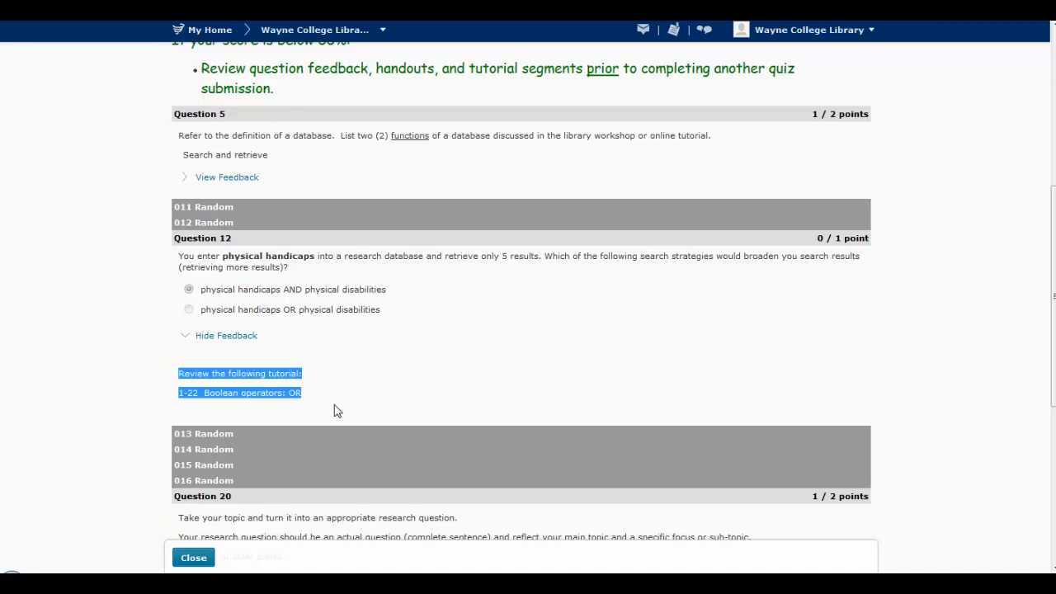
scroll("down", 3)
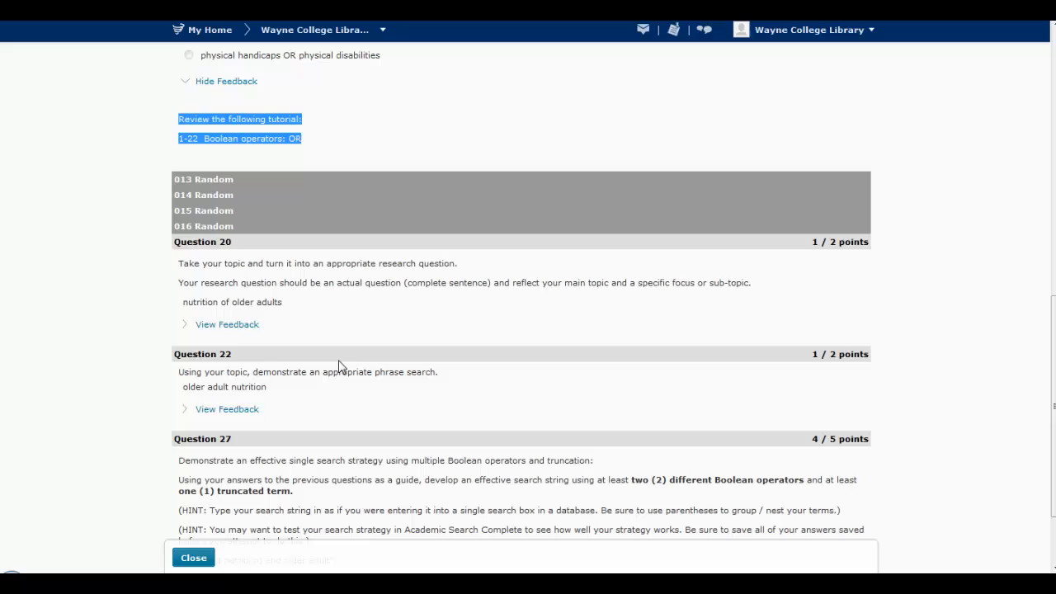
mouse_move(343, 336)
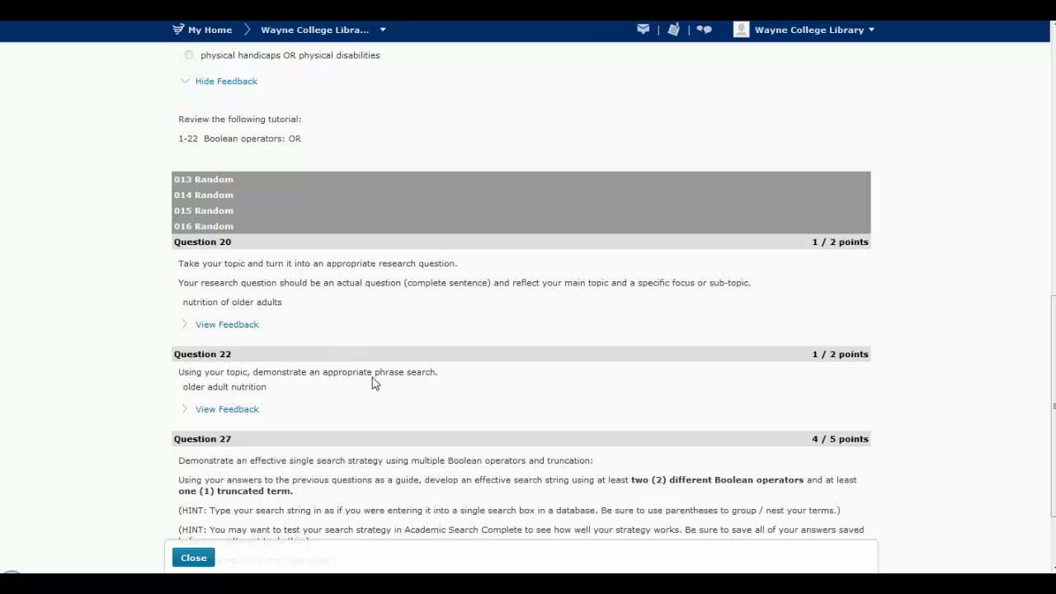
mouse_move(345, 412)
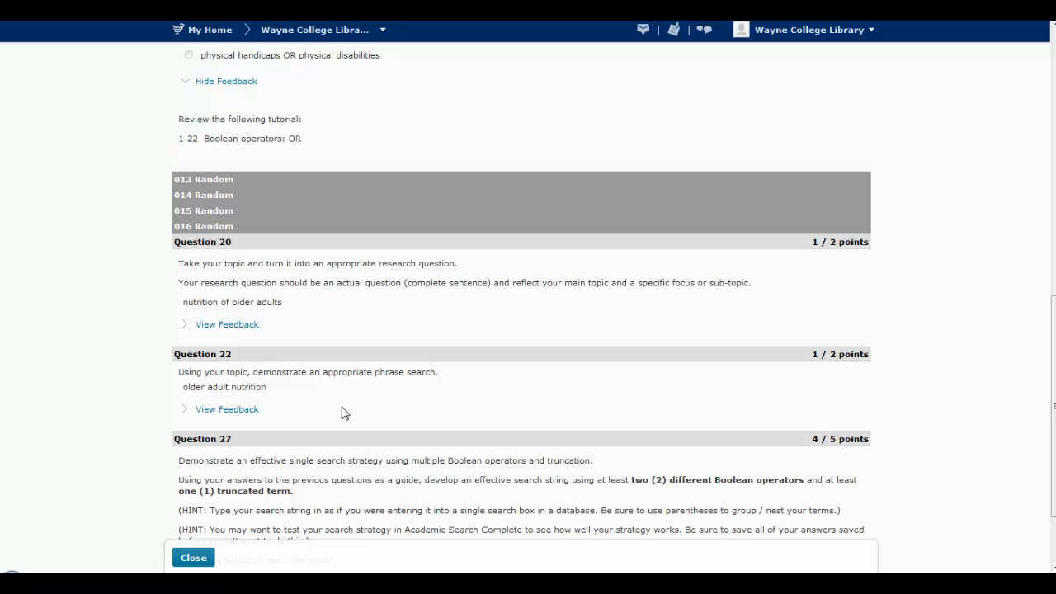
mouse_move(184, 248)
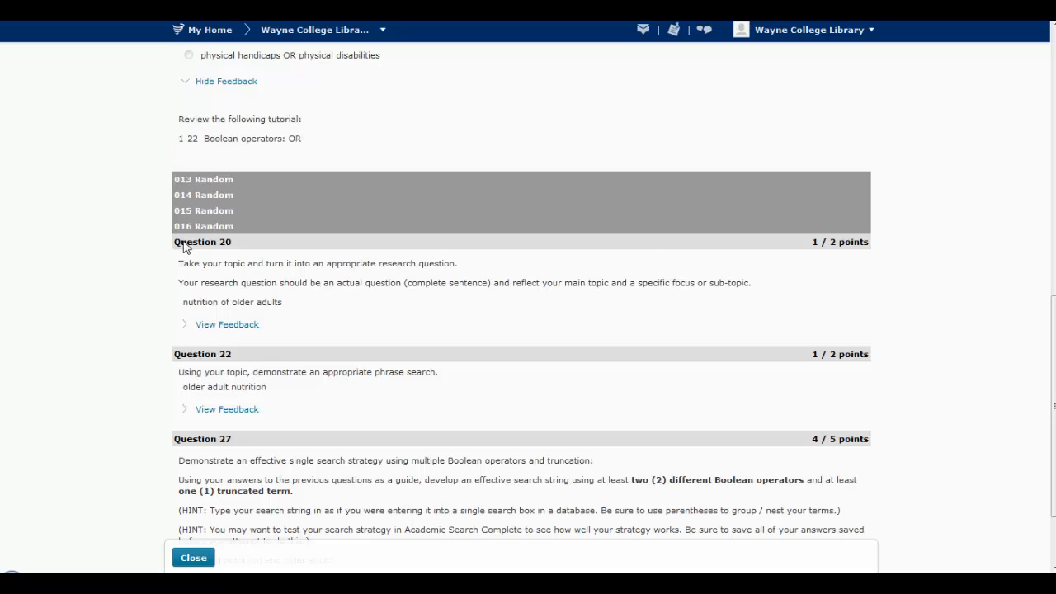
mouse_move(838, 254)
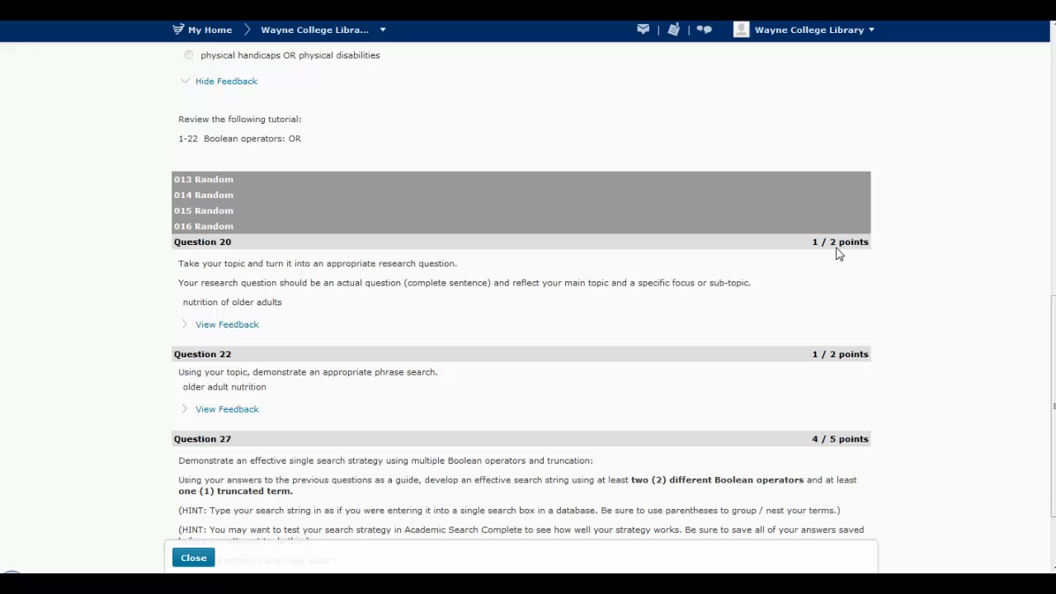
mouse_move(257, 307)
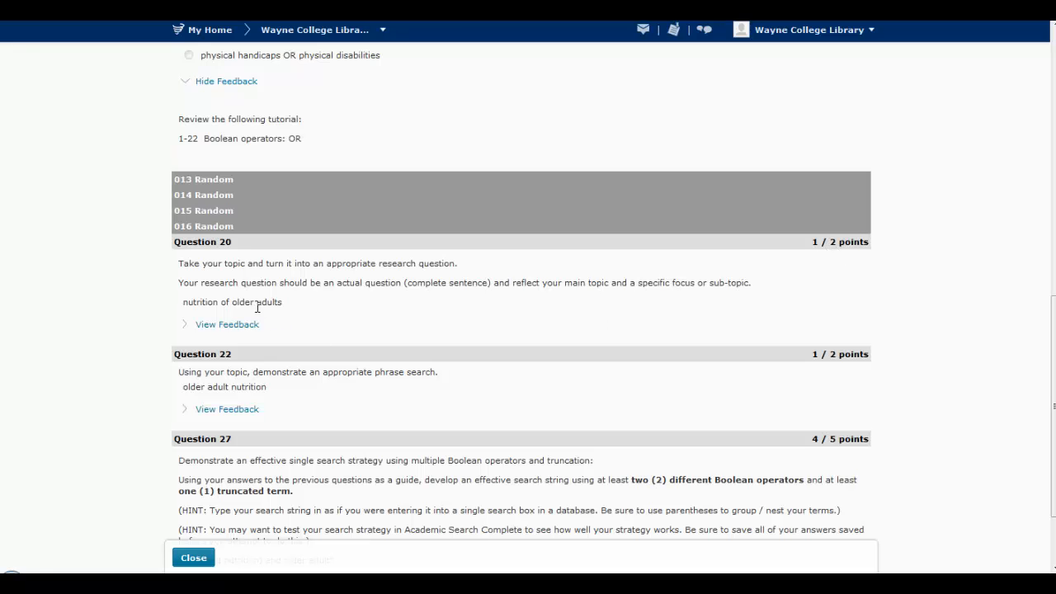
- Expand Question 20's feedback requiring a complete question and recommending tutorials 1-11 and 1-12
left_click(227, 323)
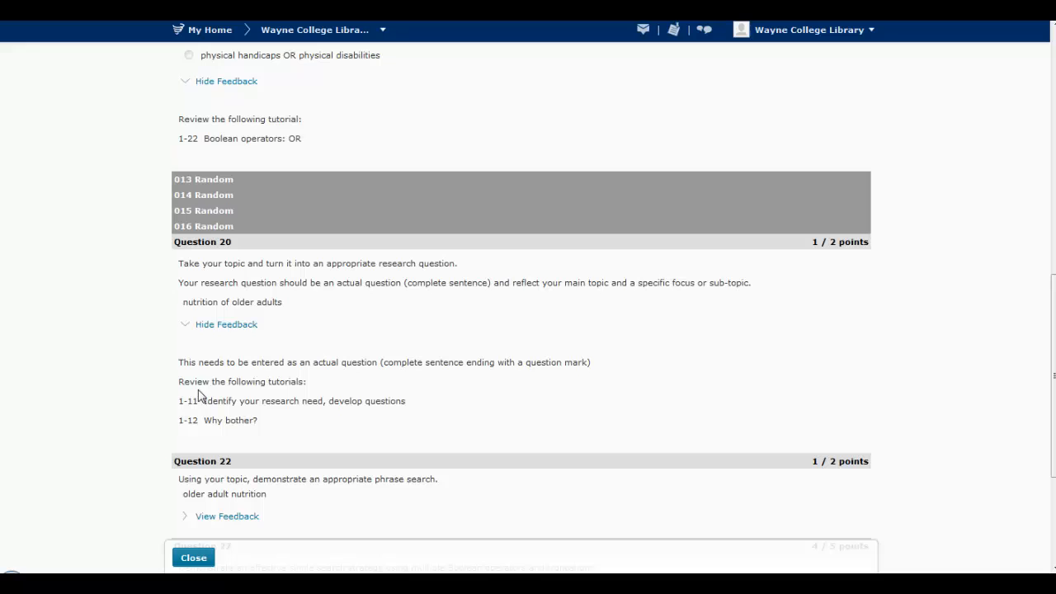
mouse_move(287, 376)
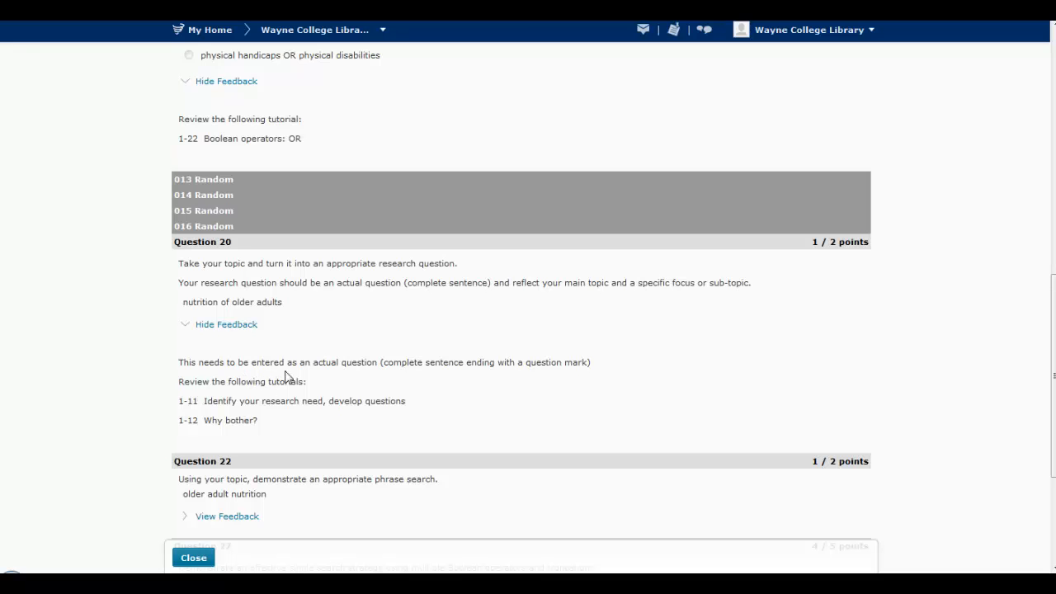
mouse_move(426, 376)
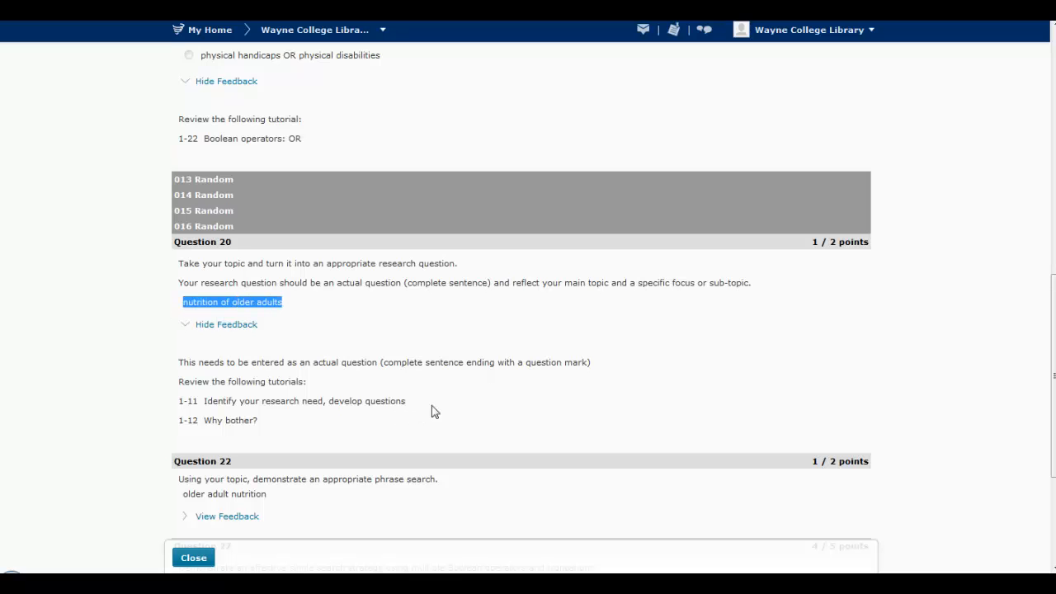
mouse_move(462, 396)
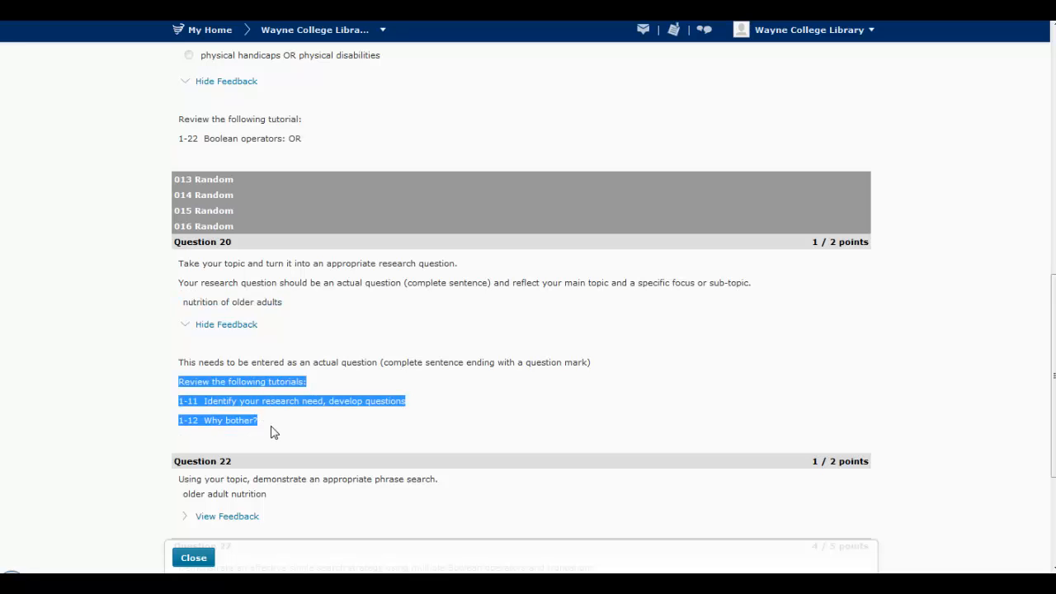
left_click(393, 429)
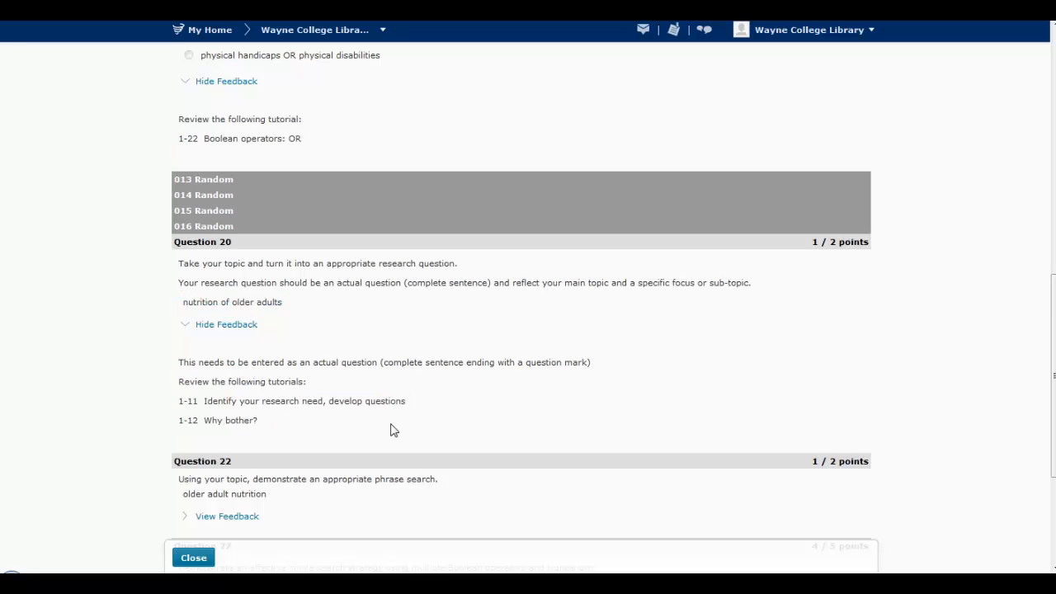
scroll("down", 3)
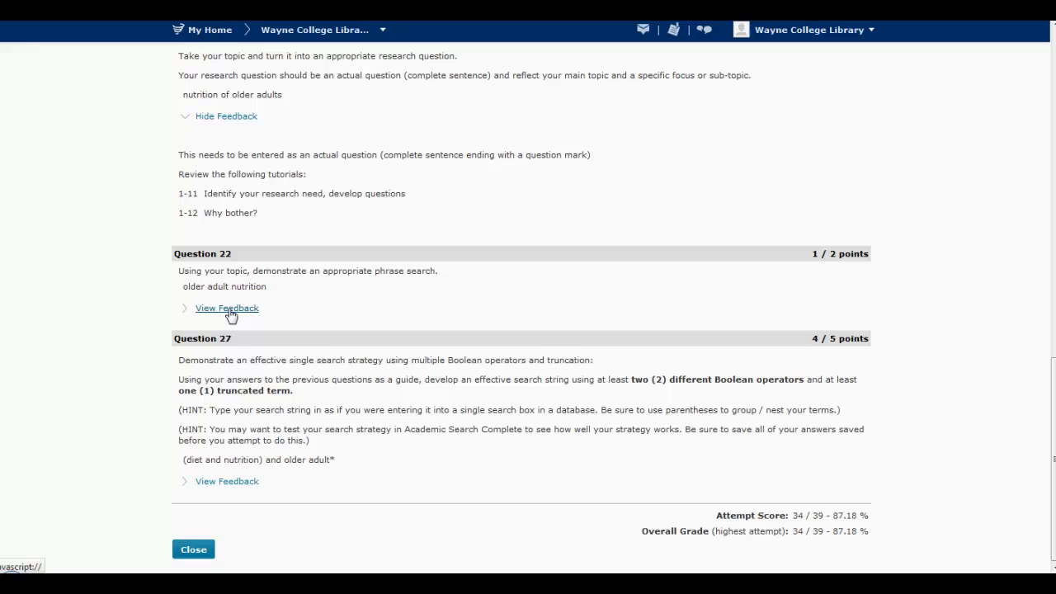
- Expand Question 22's feedback on missing quotation marks, recommending tutorials 1-18 Phrases and 1-19
left_click(228, 309)
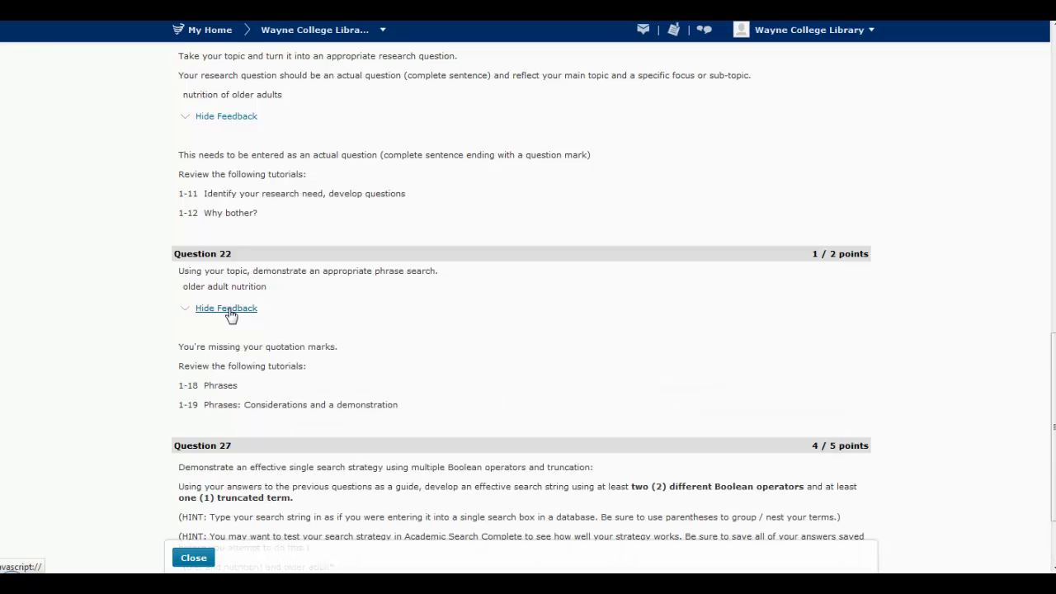
mouse_move(181, 353)
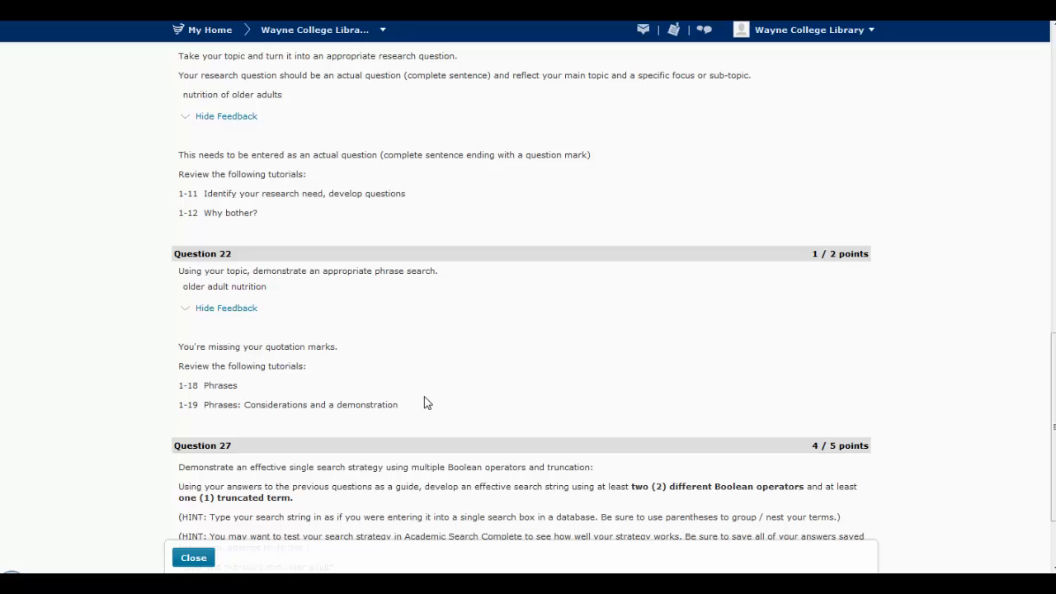
mouse_move(426, 398)
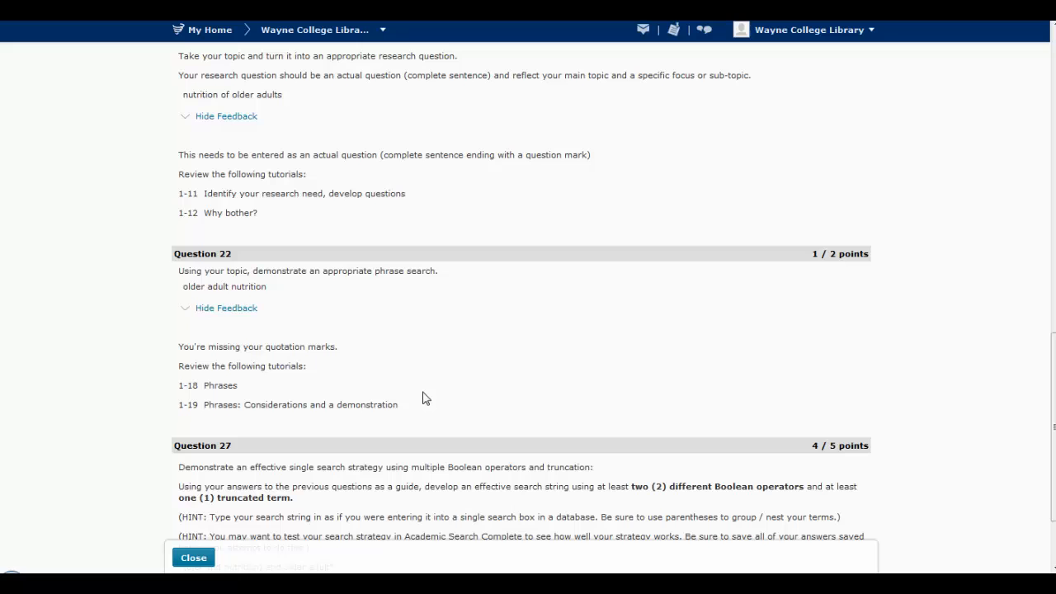
mouse_move(415, 398)
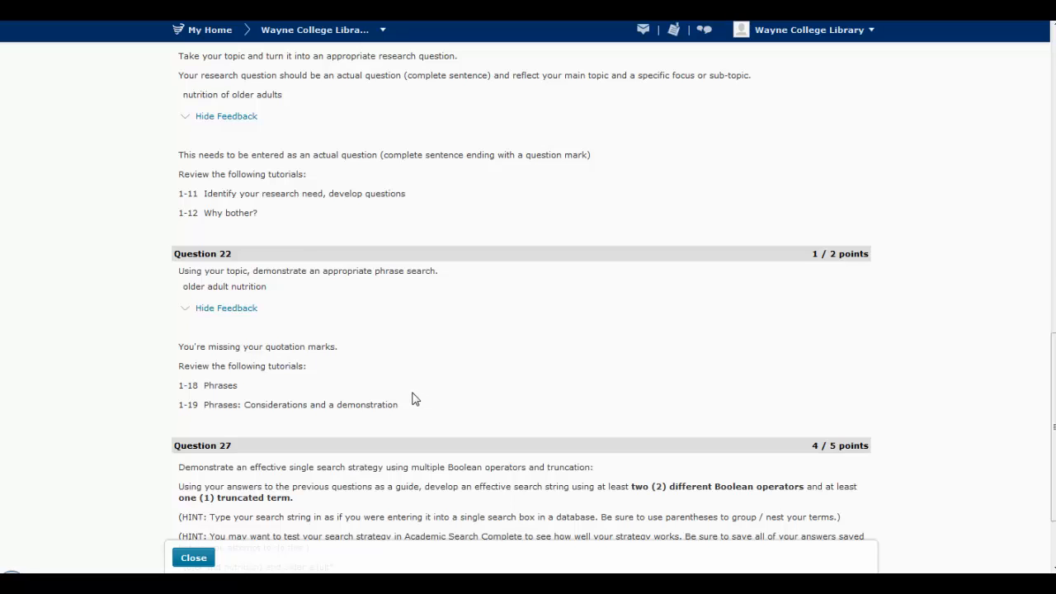